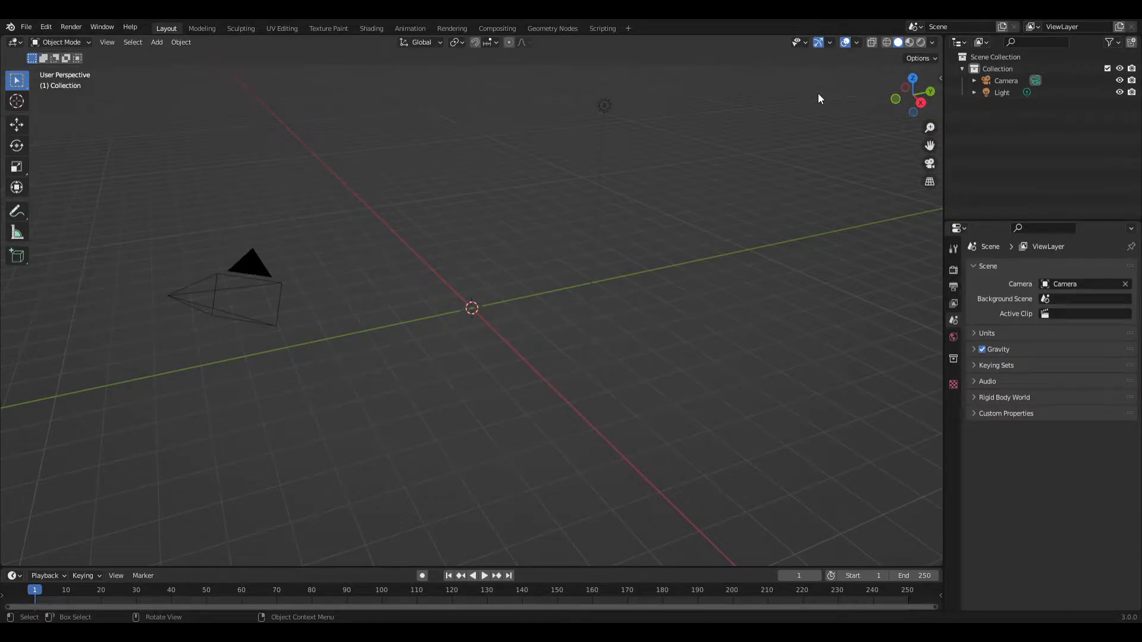
mouse_move(419, 412)
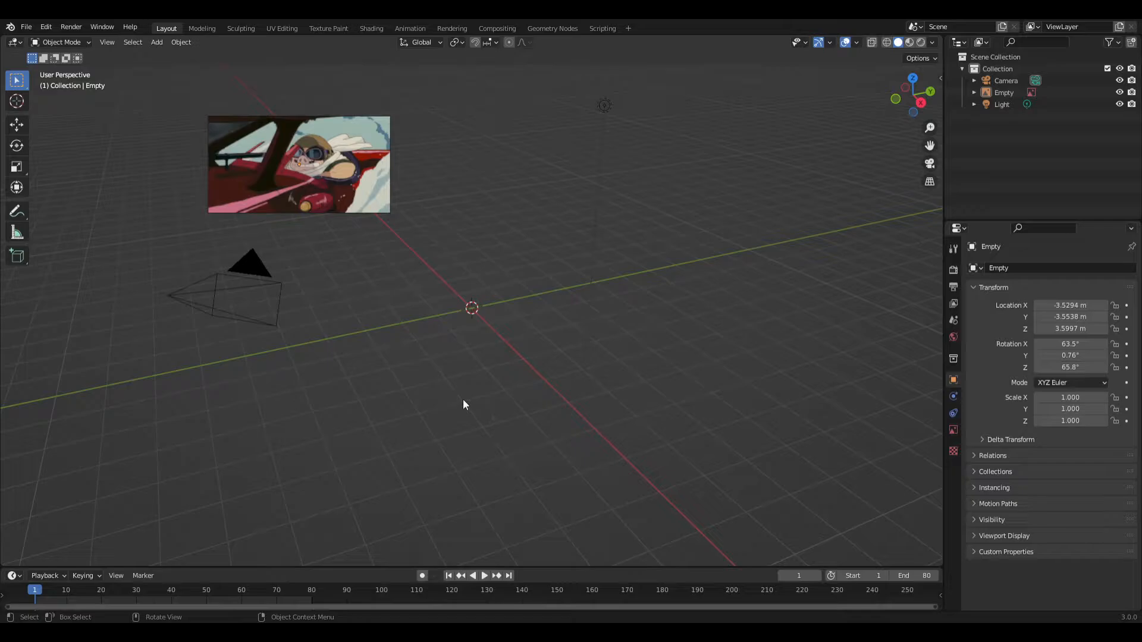
left_click(484, 575)
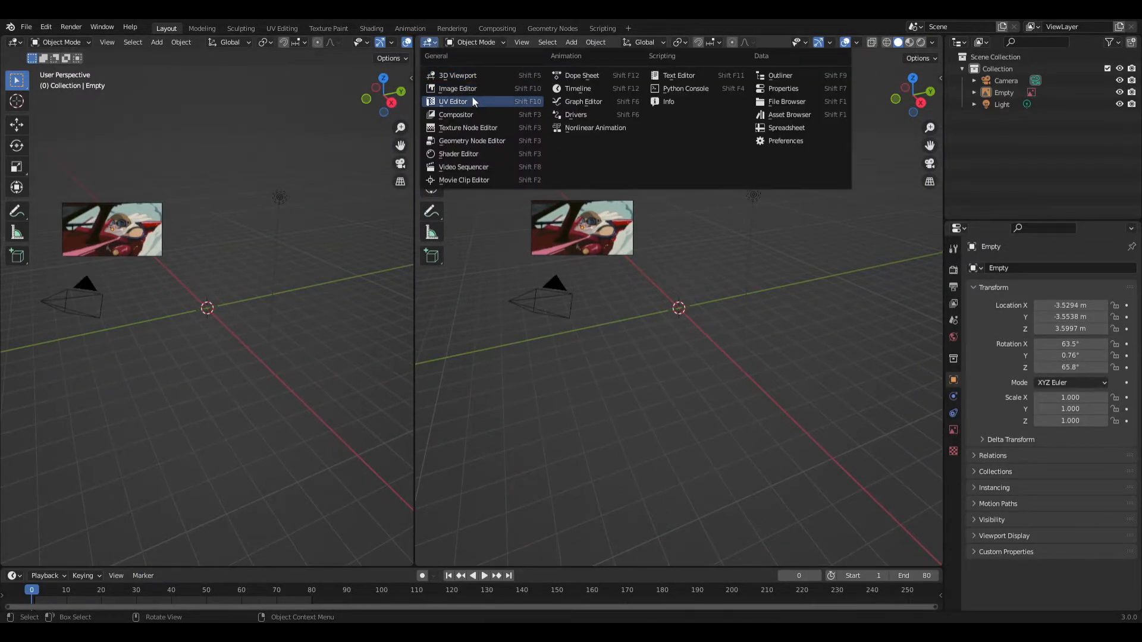
left_click(464, 167)
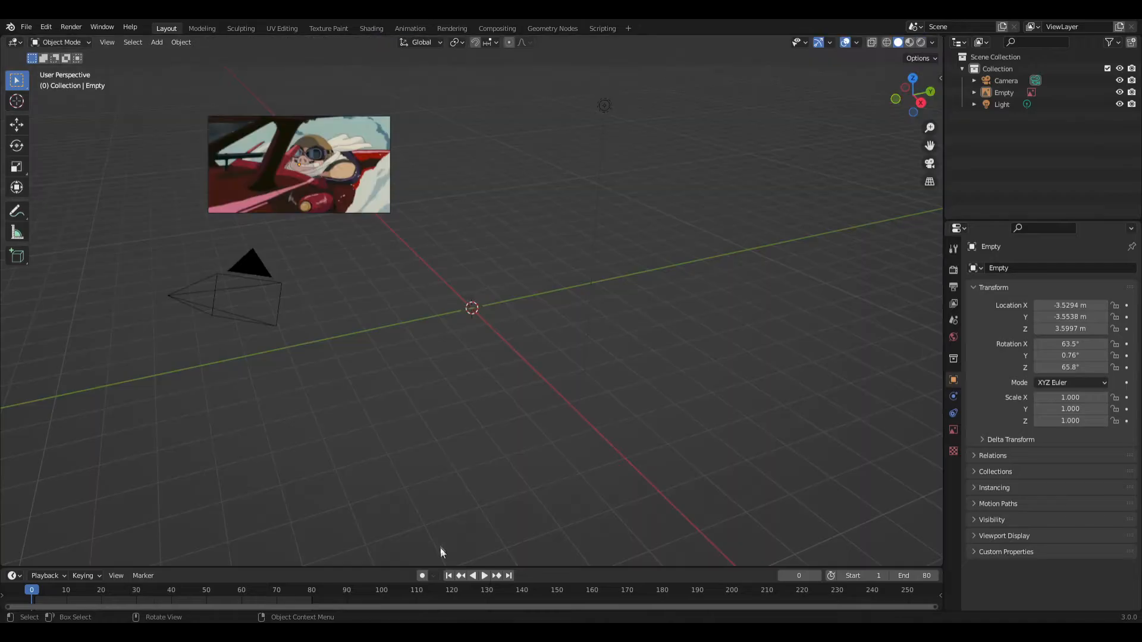
left_click(484, 576)
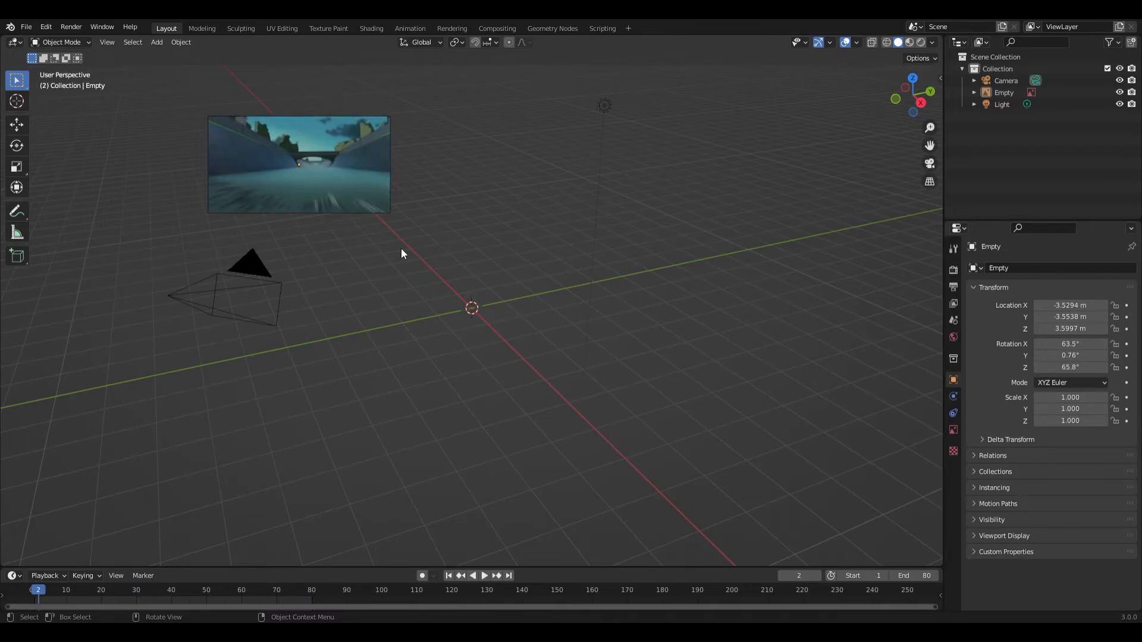
mouse_move(396, 250)
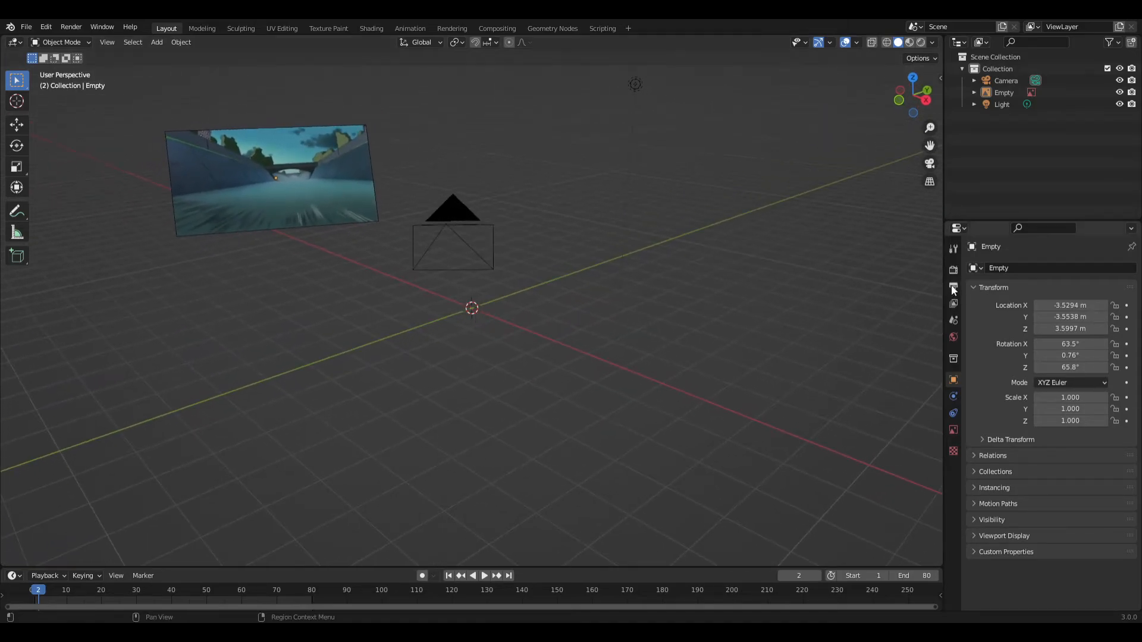
Show the render output settings: 1920×1080 at 23.98 fps, frames 1–80, FFmpeg video.
left_click(953, 270)
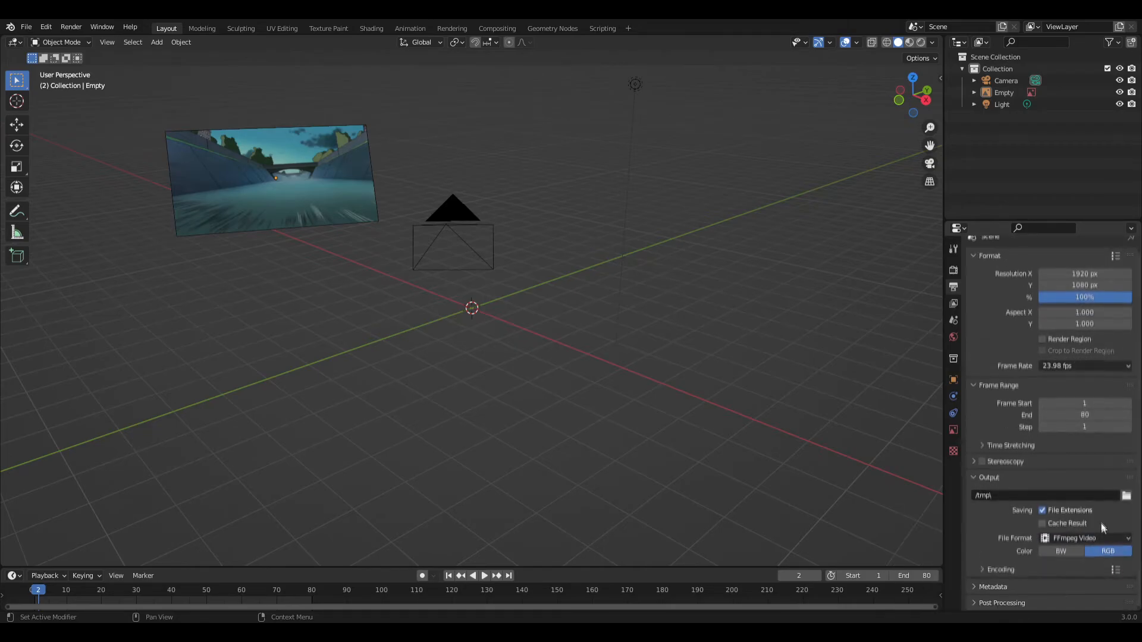
Set the audio codec to MP3, keeping the Matroska container with H.264 video.
scroll("down", 3)
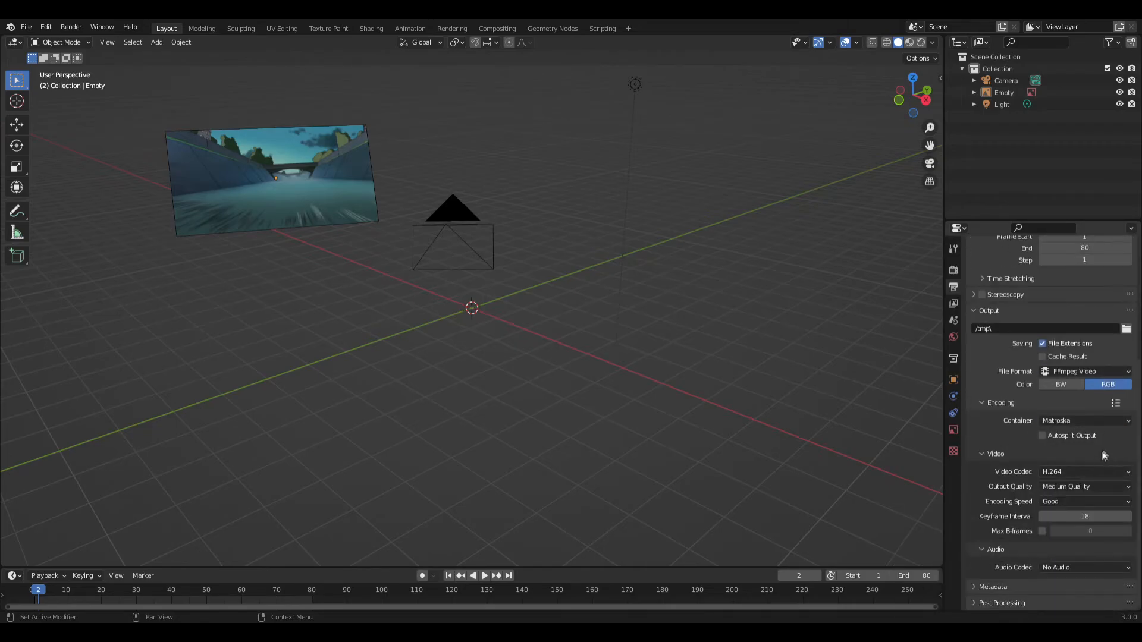
left_click(1084, 568)
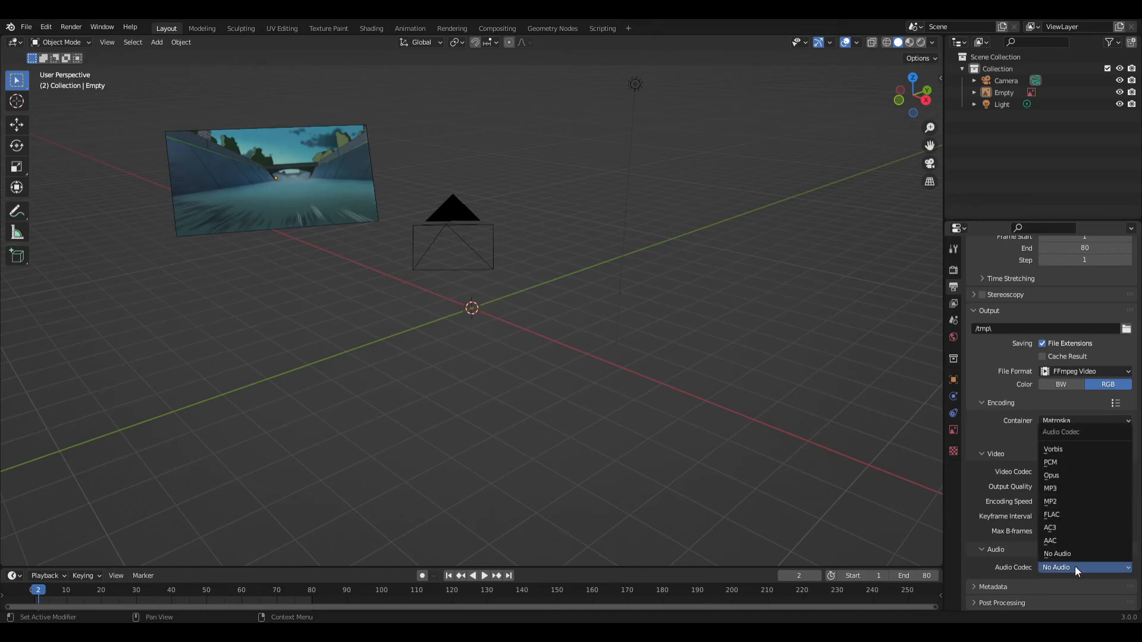
left_click(1049, 487)
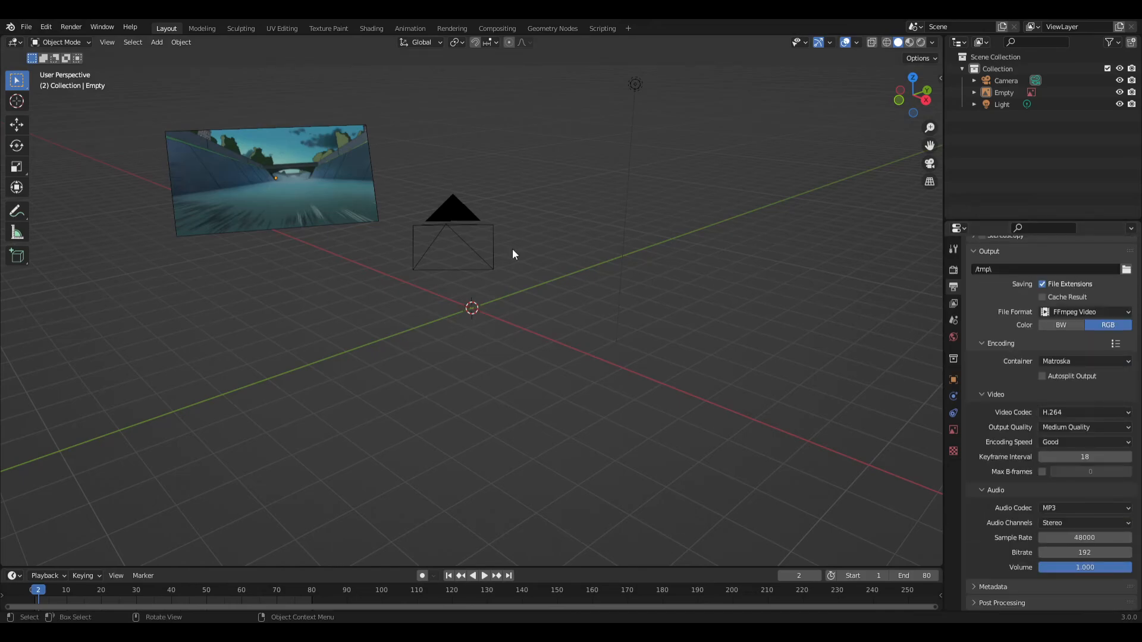